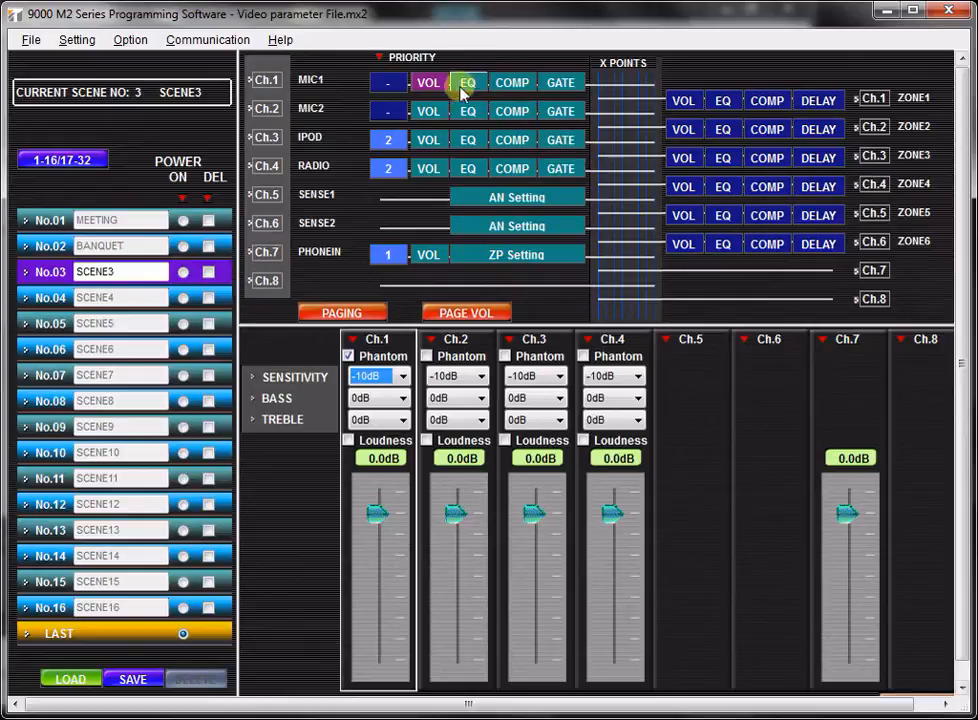
Enable phantom power on input Ch.1.
left_click(428, 82)
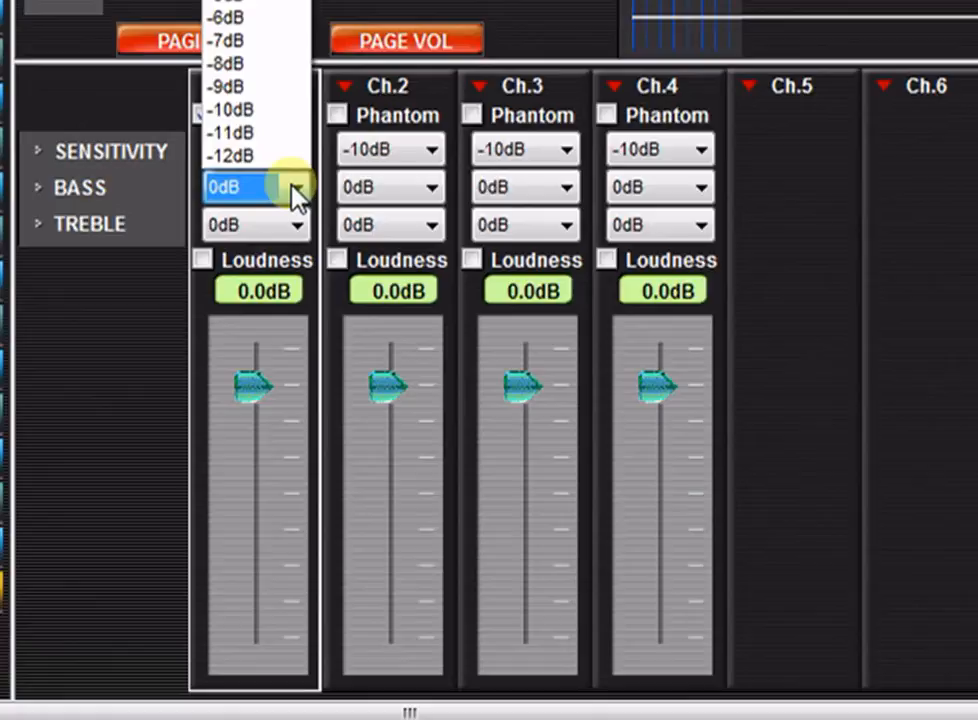
Keep Ch.1 bass at 0dB and toggle its Loudness on, then off again.
left_click(248, 188)
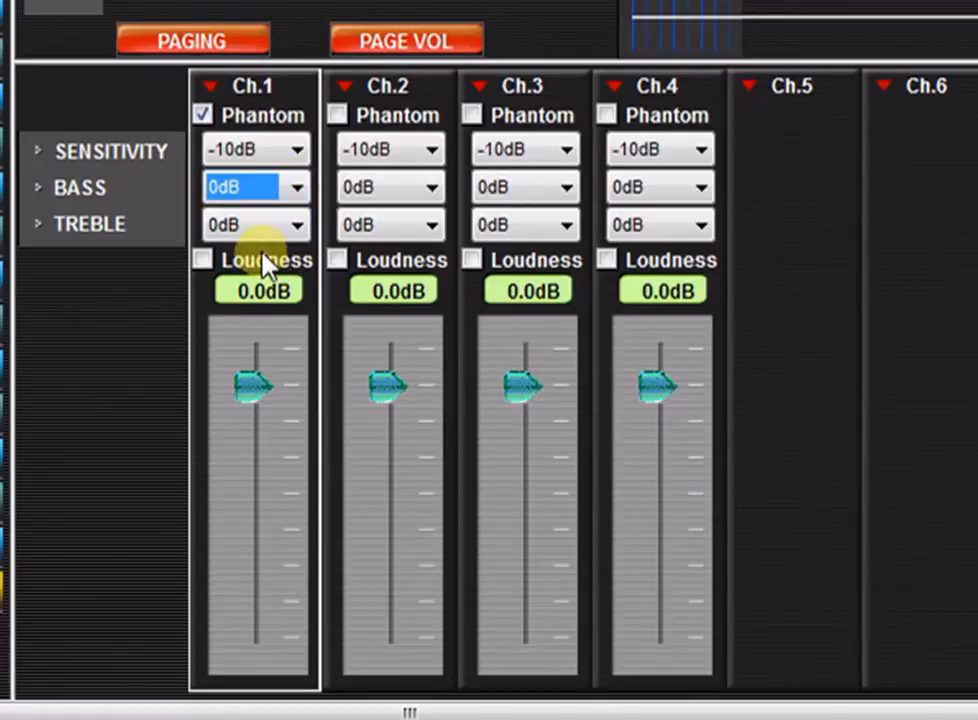
left_click(204, 260)
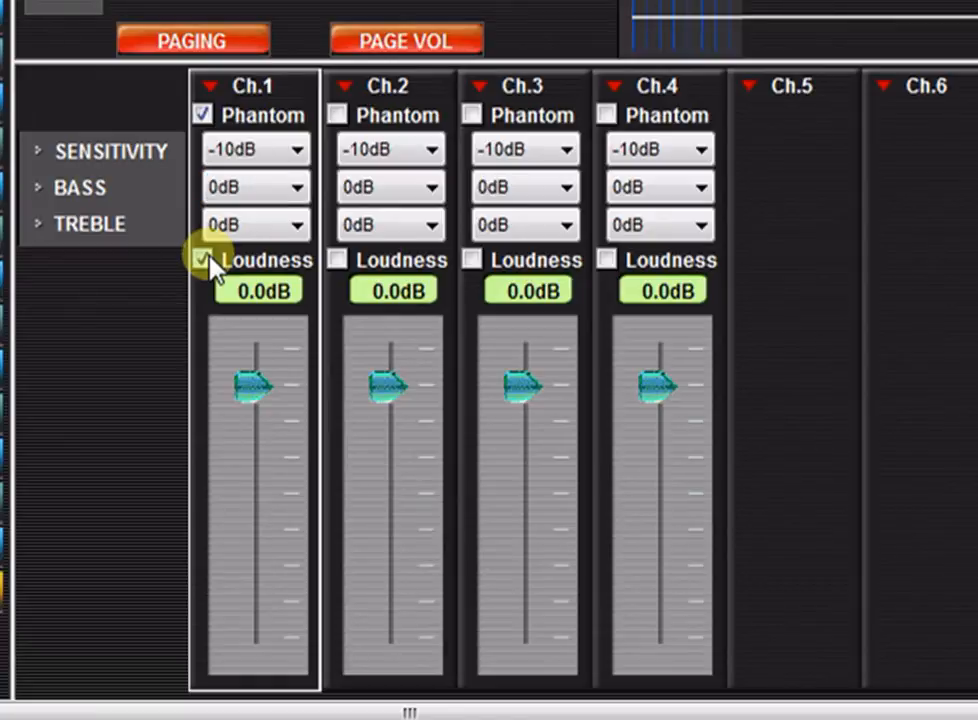
left_click(204, 260)
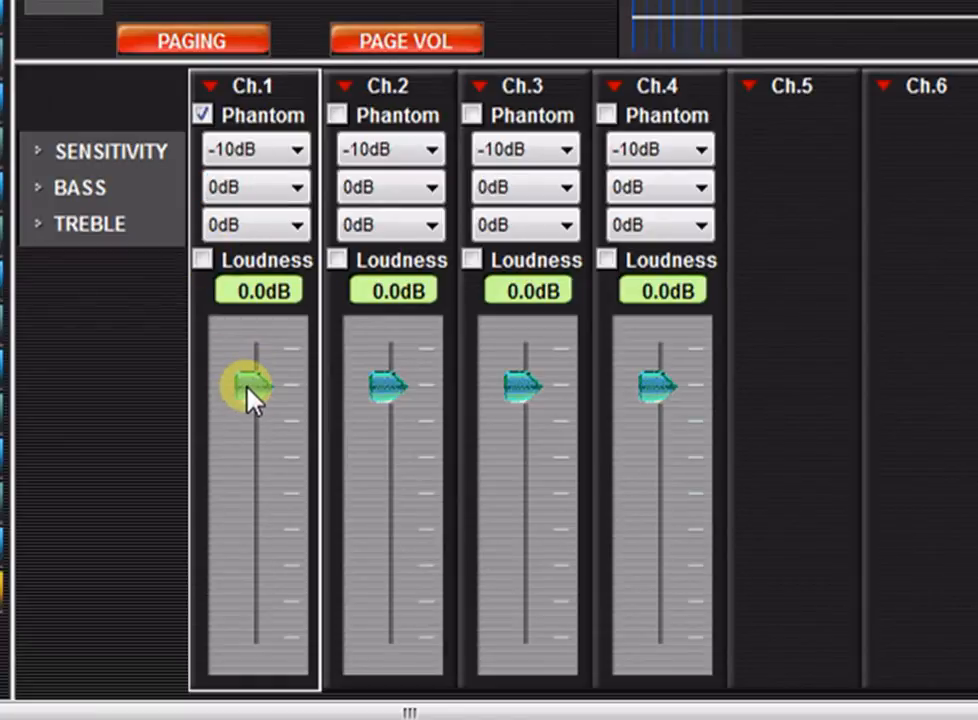
Drag the Ch.1 level fader down from 0.0 dB to -26.0 dB.
left_click_drag(250, 388, 250, 414)
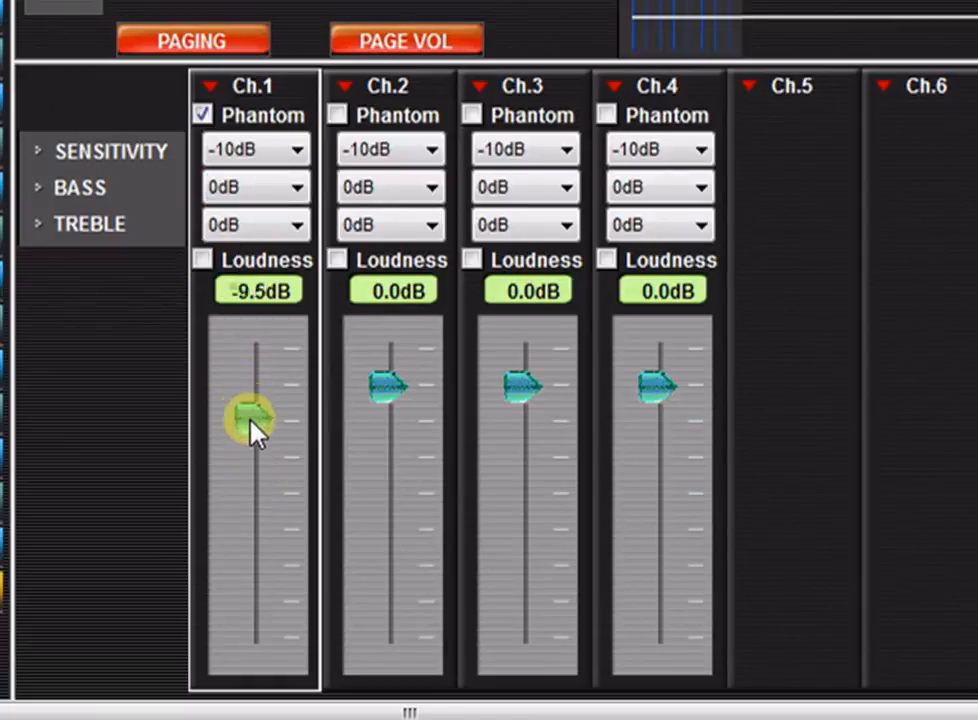
left_click_drag(248, 412, 252, 478)
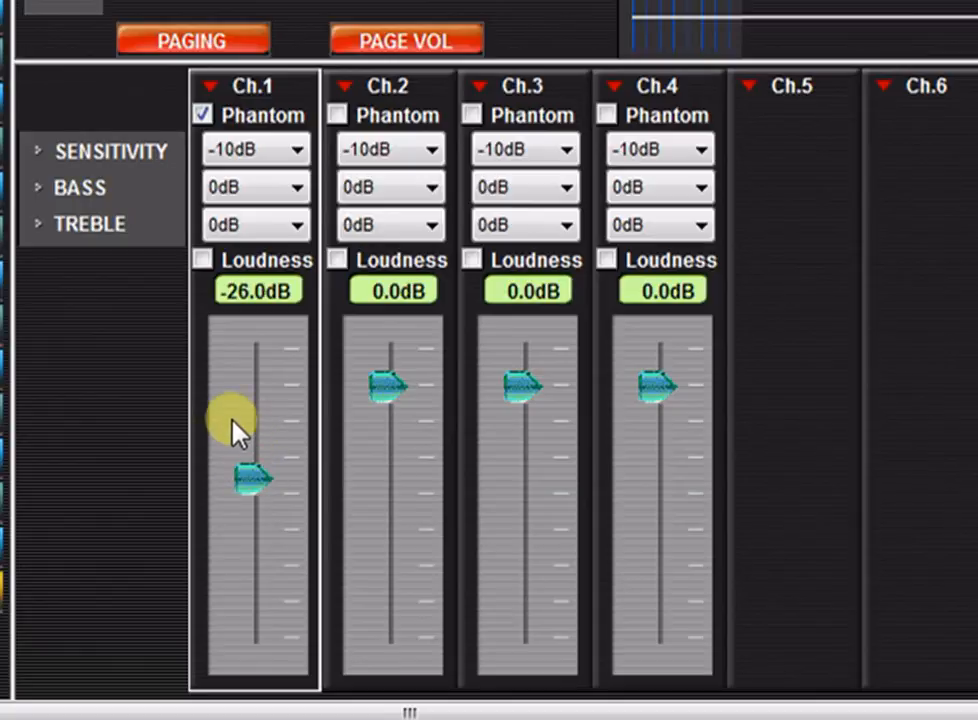
mouse_move(460, 414)
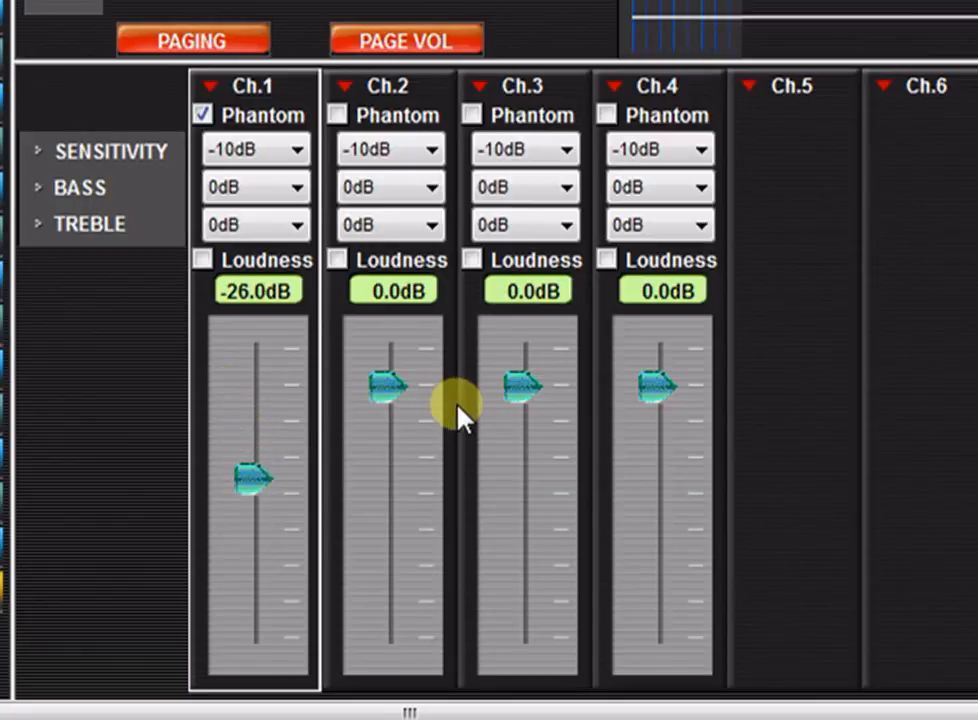